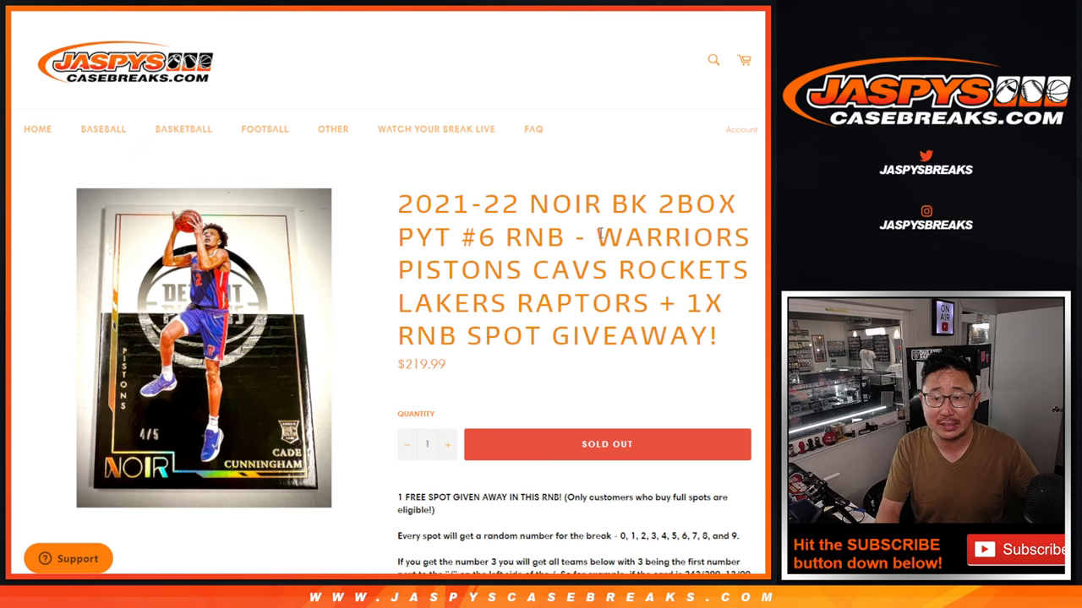
- Randomize the nine-name buyer list four times in the List Randomizer
{"action": "double_click", "coordinate": [534, 236]}
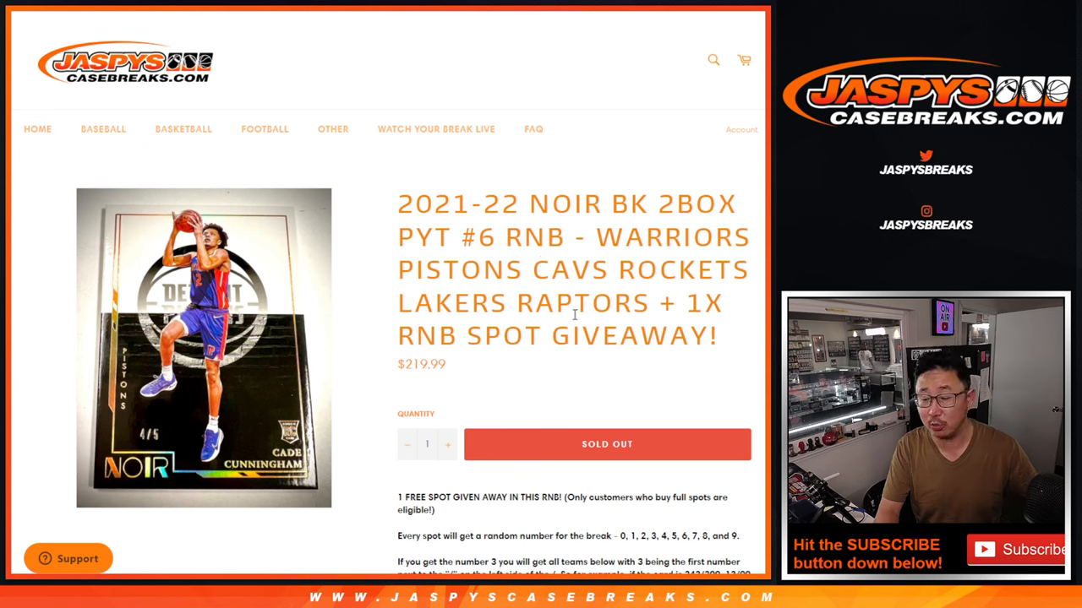
{"action": "mouse_move", "coordinate": [549, 312]}
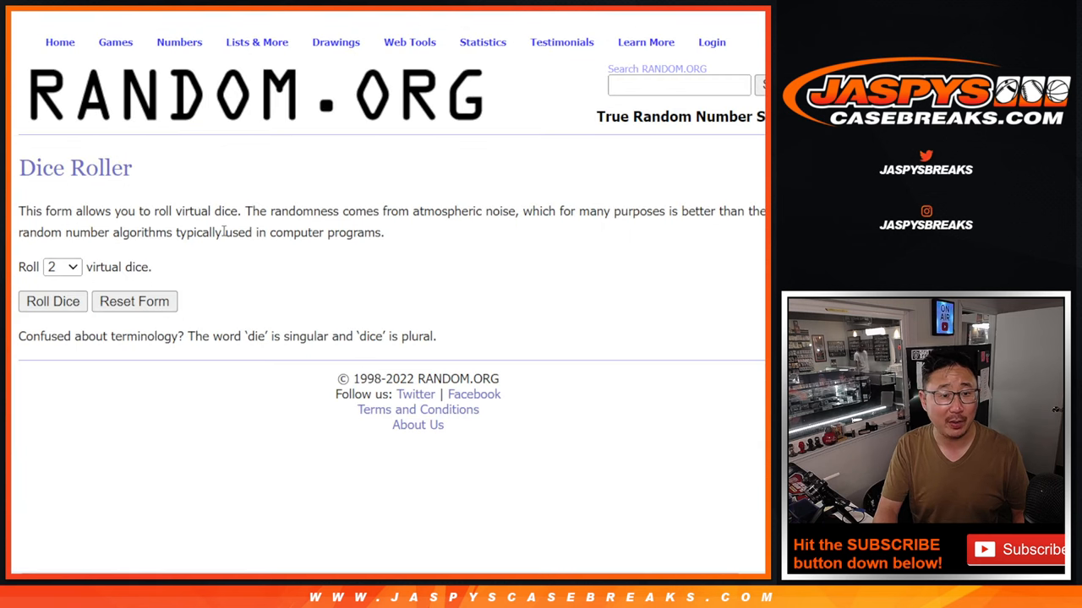
{"action": "left_click", "coordinate": [52, 301]}
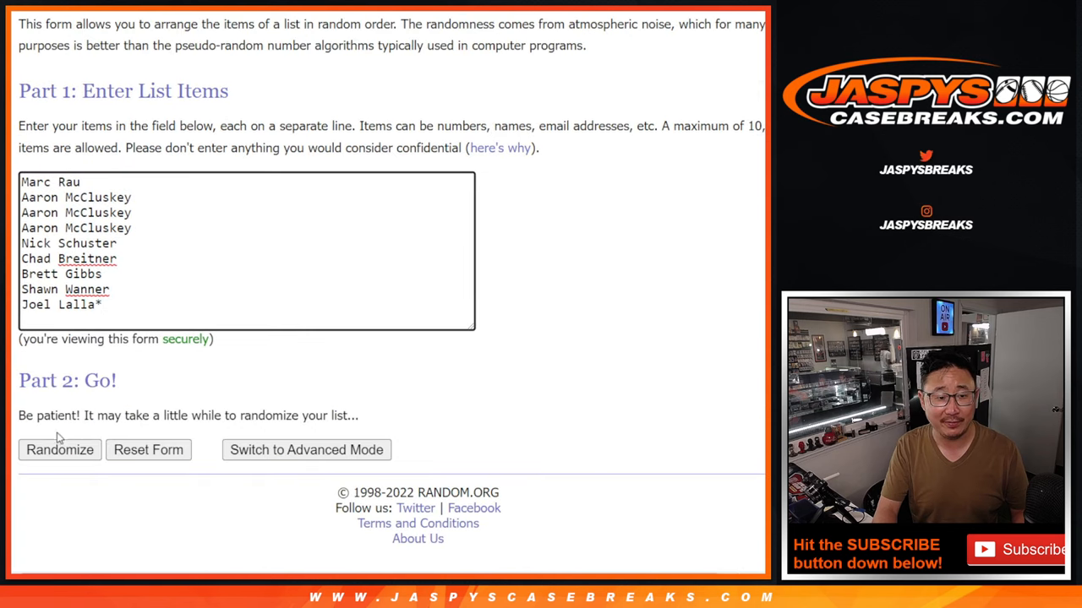
{"action": "left_click", "coordinate": [60, 450]}
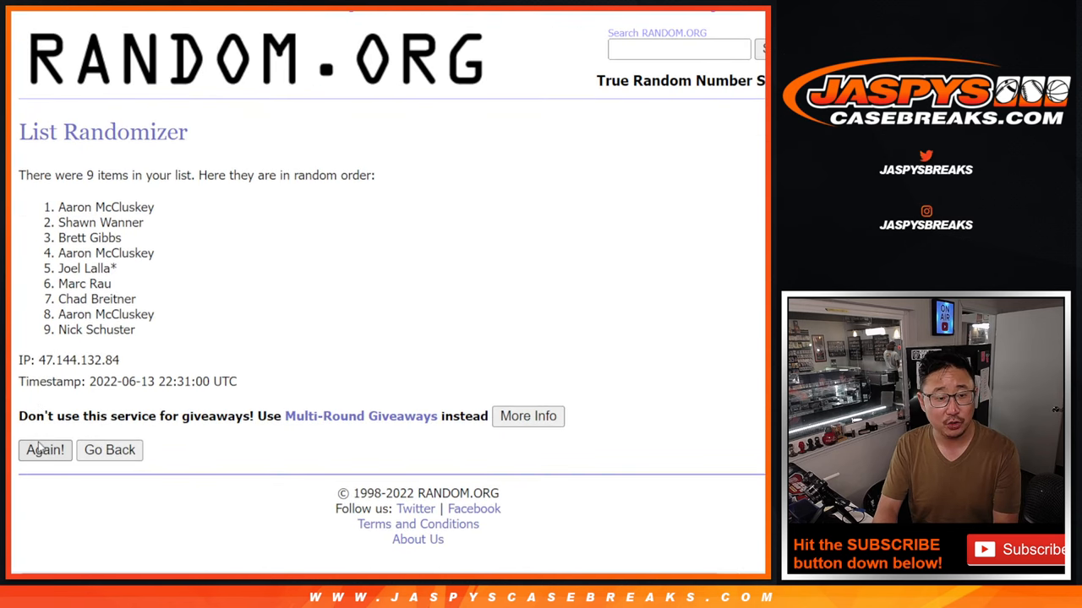
{"action": "left_click", "coordinate": [44, 449]}
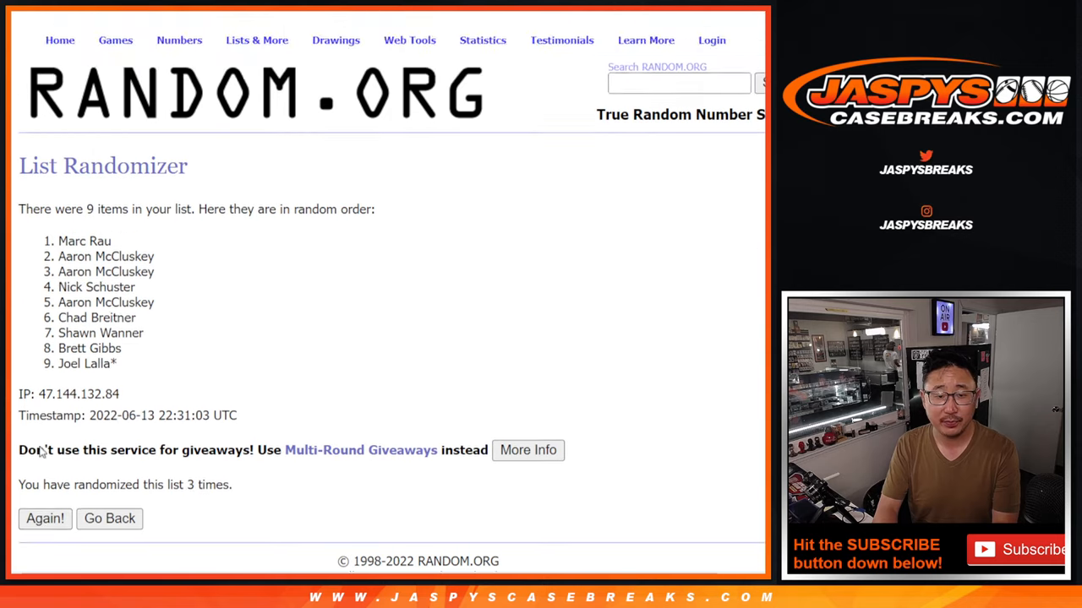
{"action": "left_click", "coordinate": [44, 517]}
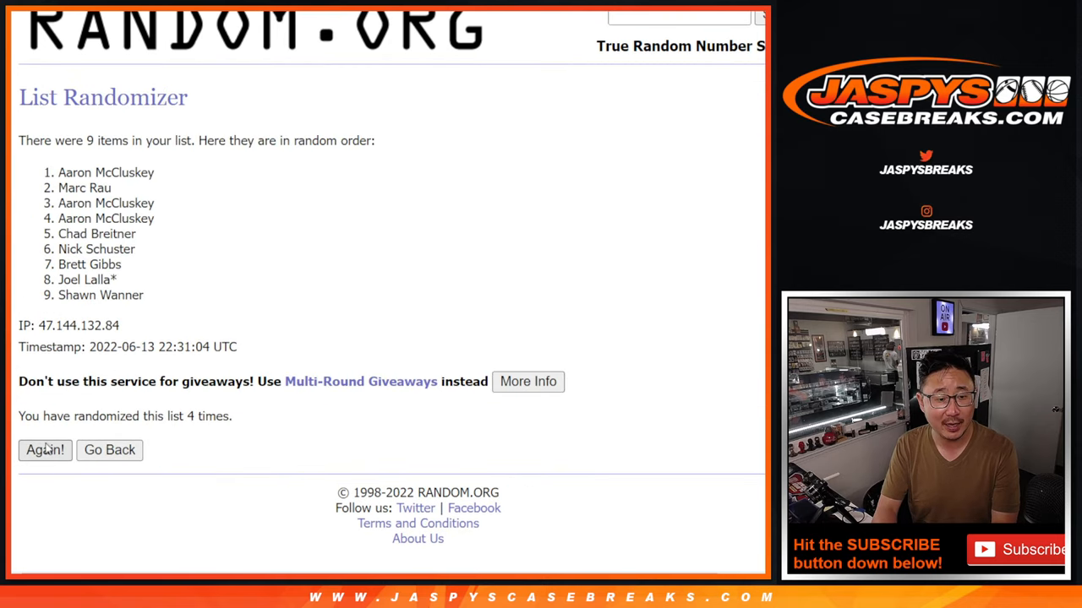
{"action": "left_click", "coordinate": [44, 450]}
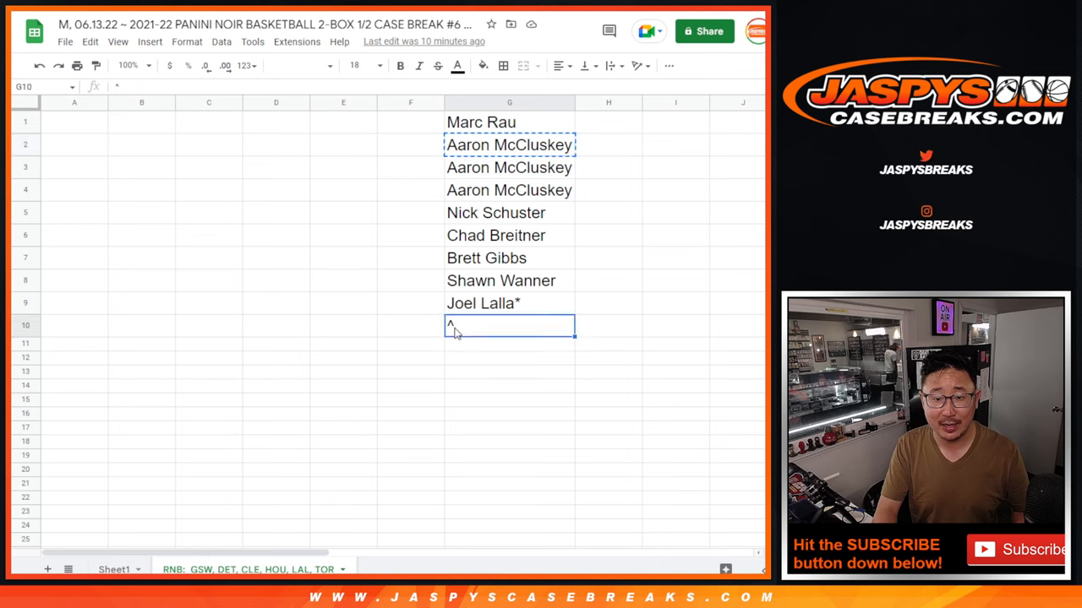
{"action": "type", "text": "Aaron McCluskey"}
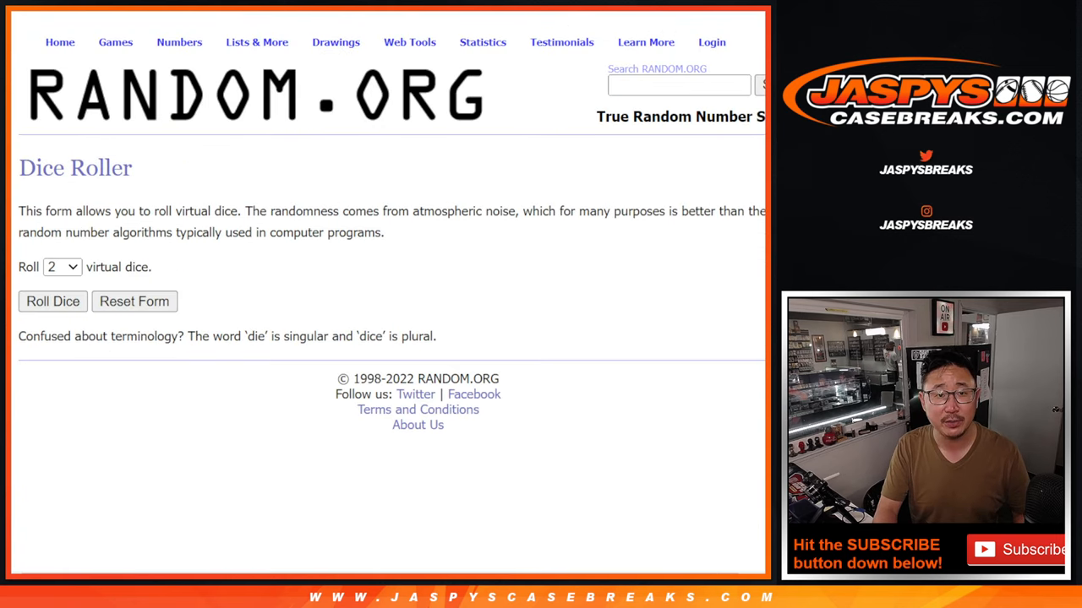
- Randomize the ten-name buyer list five times and select the resulting order for copying
{"action": "left_click", "coordinate": [53, 301]}
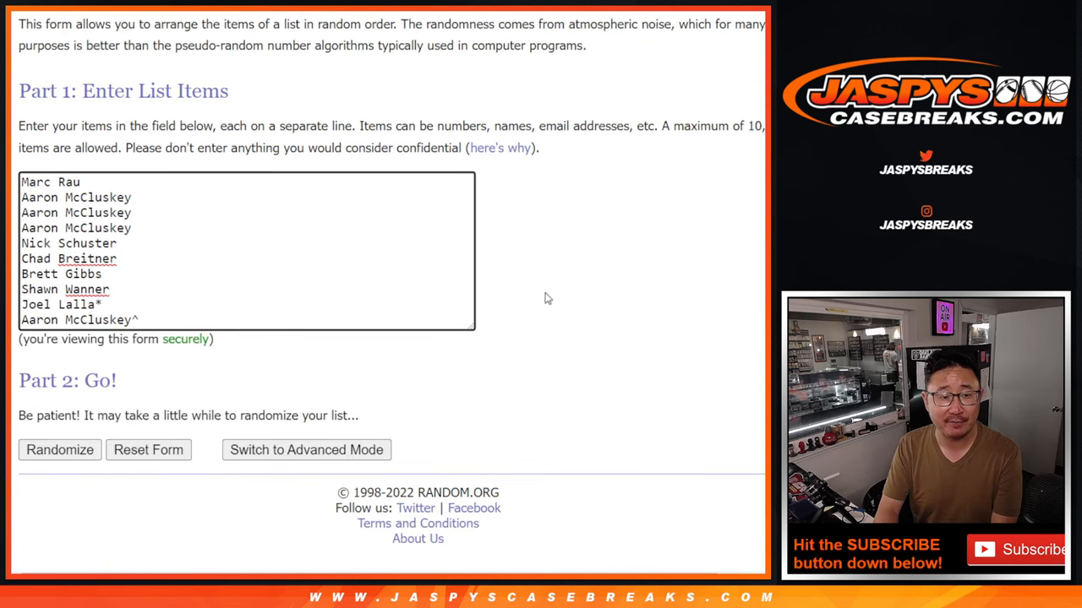
{"action": "left_click", "coordinate": [59, 450]}
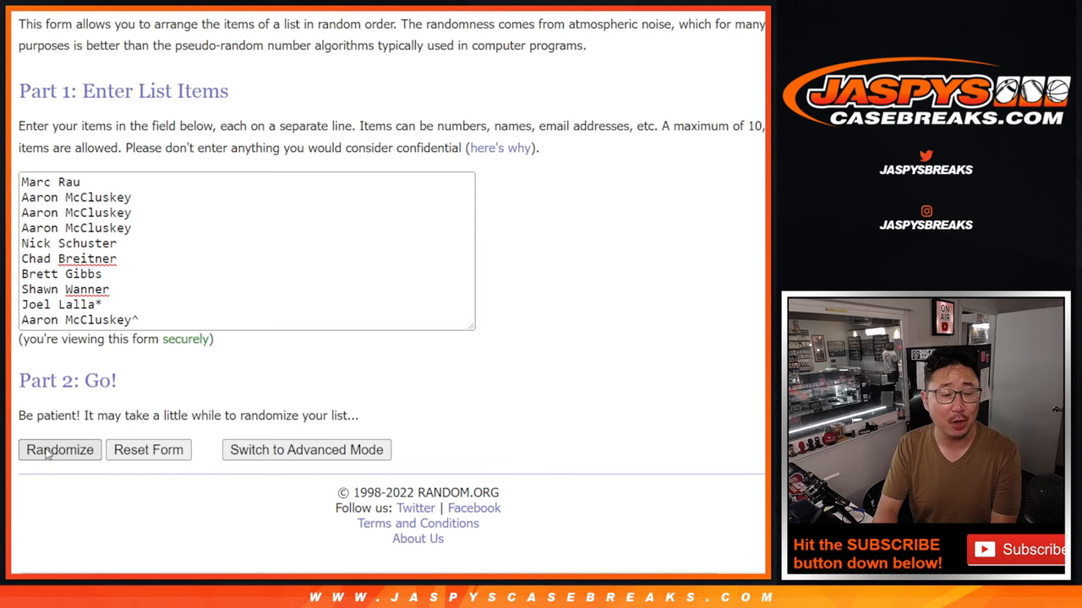
{"action": "left_click", "coordinate": [59, 449]}
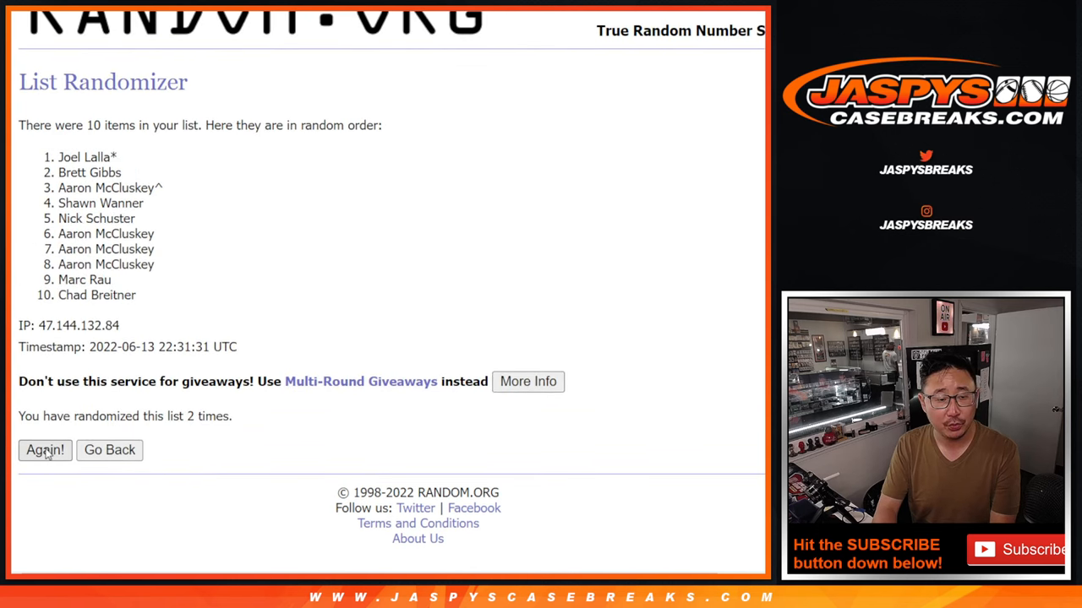
{"action": "left_click", "coordinate": [44, 450]}
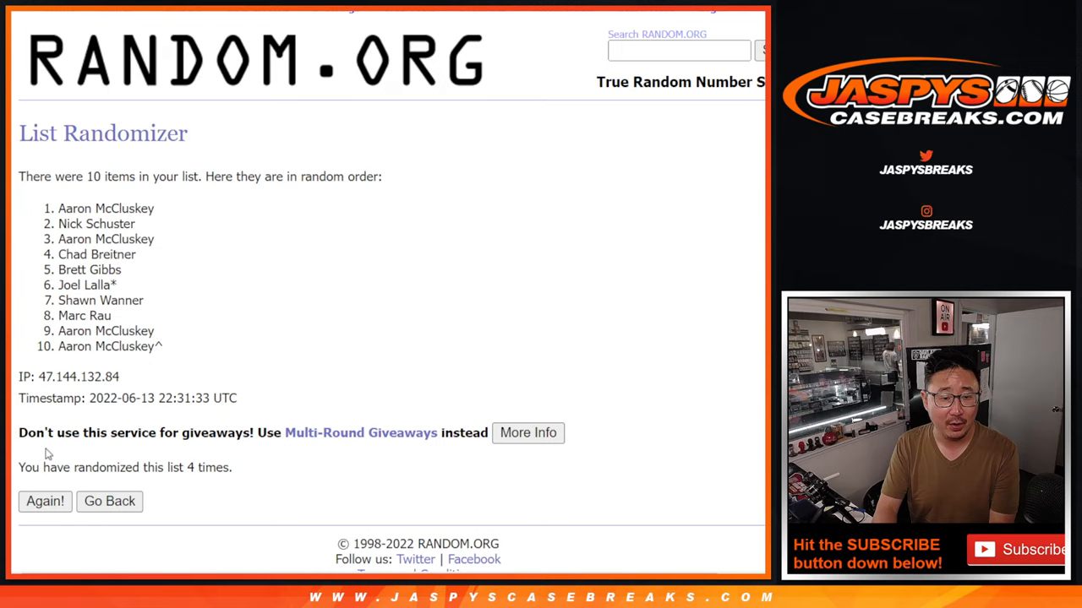
{"action": "left_click", "coordinate": [44, 500]}
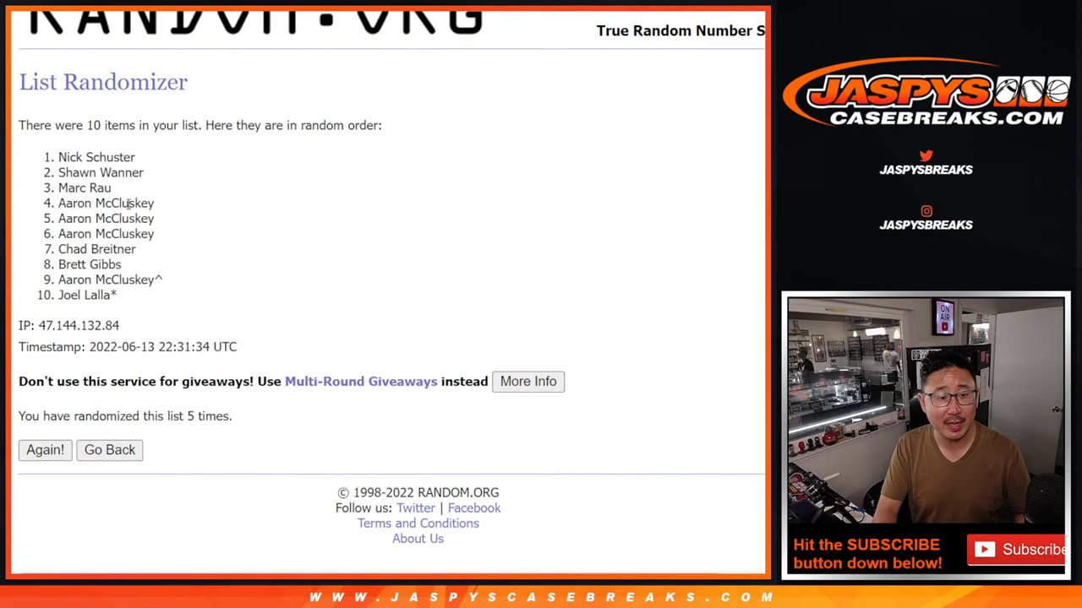
{"action": "left_click_drag", "start_coordinate": [59, 156], "coordinate": [118, 294]}
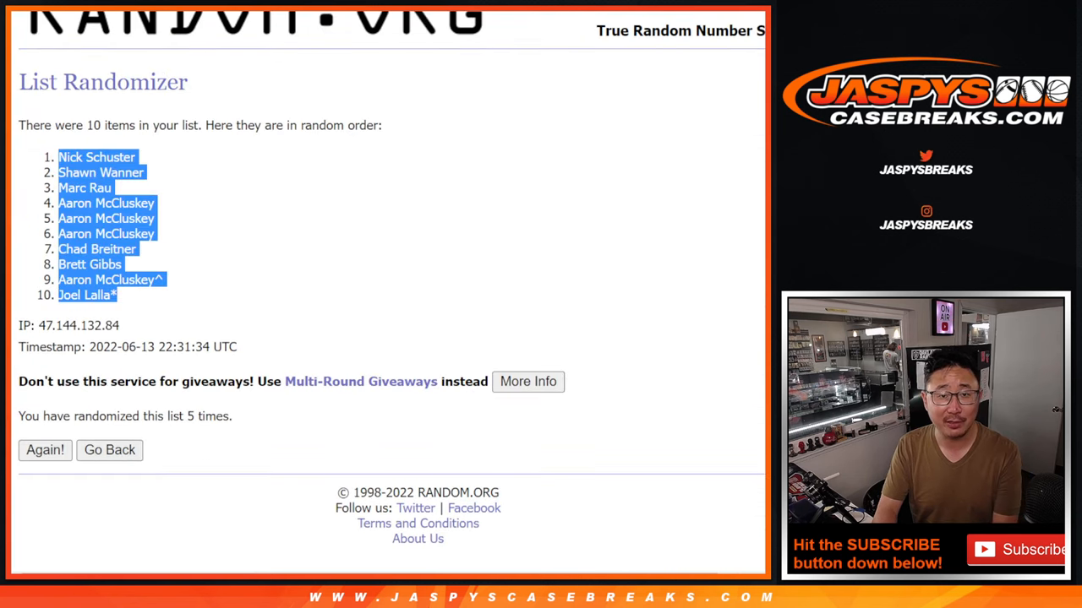
- Randomize the digits 0–9 to a fifth order and select the shuffled numbers for copying
{"action": "left_click", "coordinate": [108, 450]}
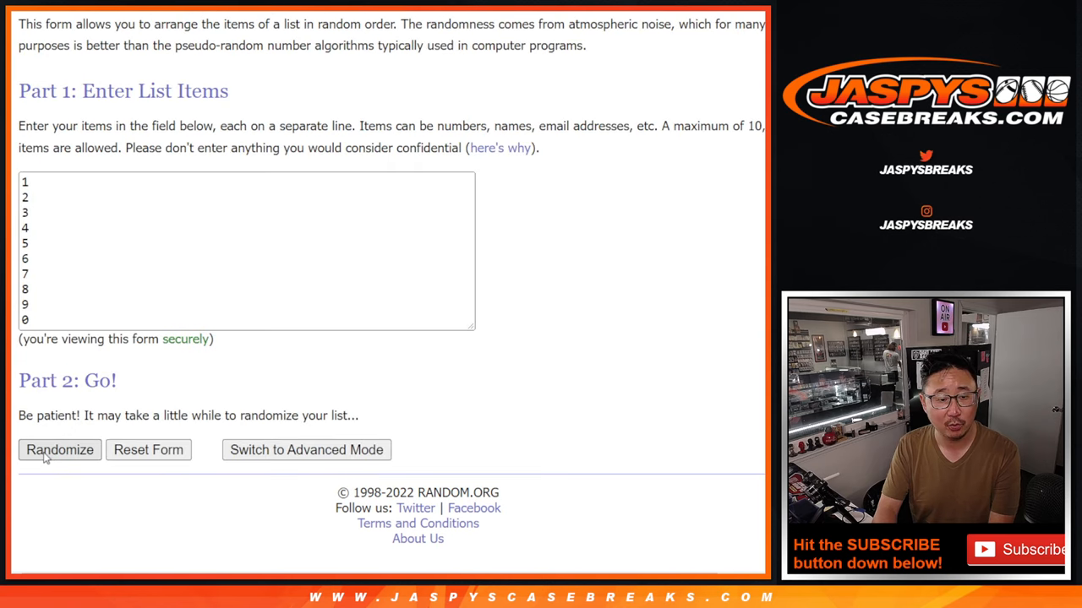
{"action": "left_click", "coordinate": [59, 449]}
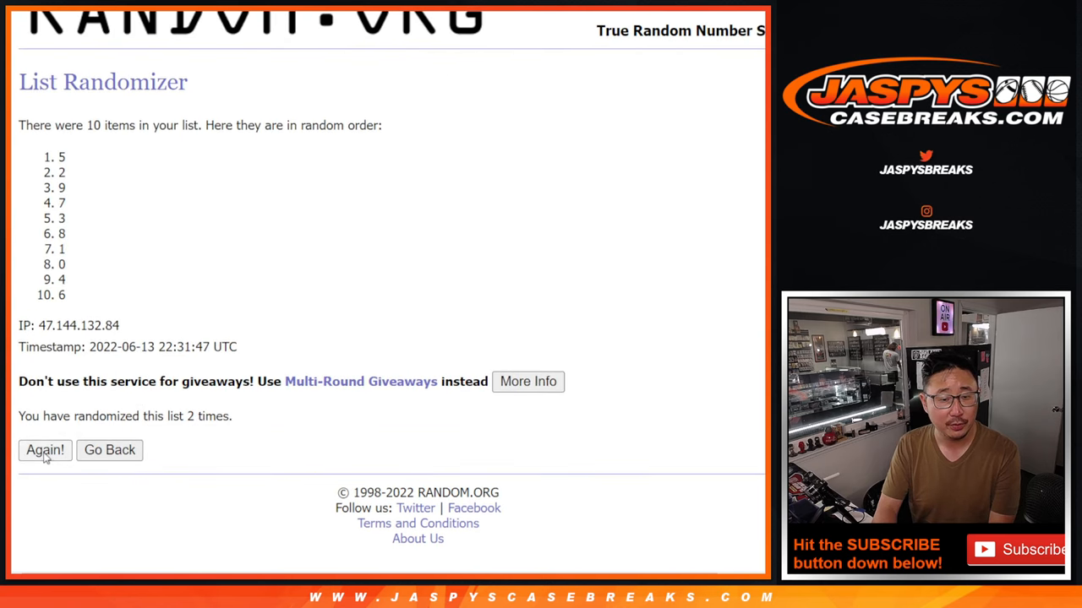
{"action": "left_click", "coordinate": [44, 450]}
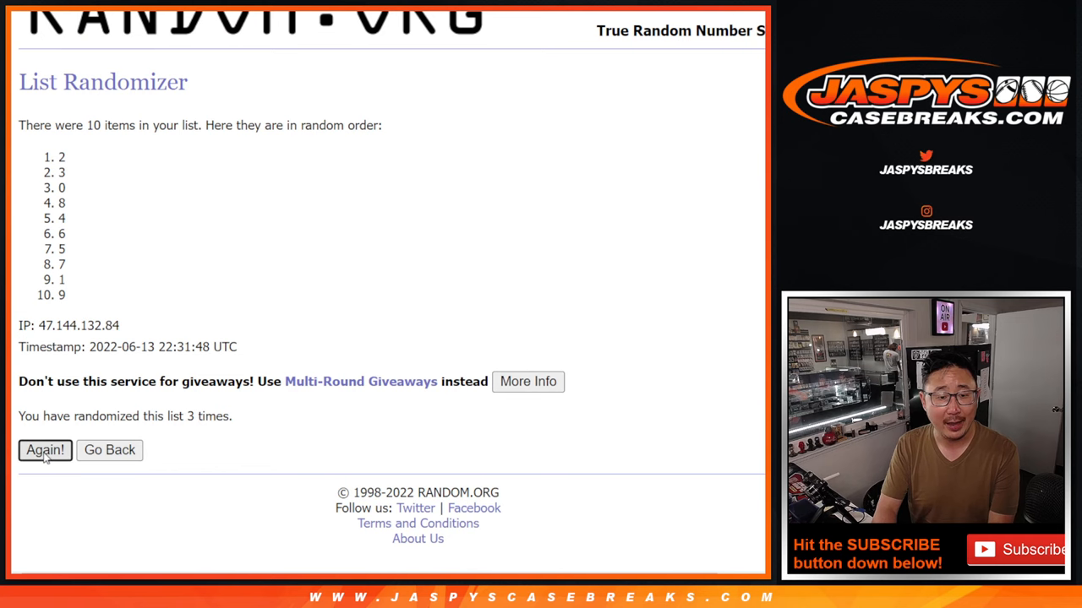
{"action": "left_click", "coordinate": [44, 449]}
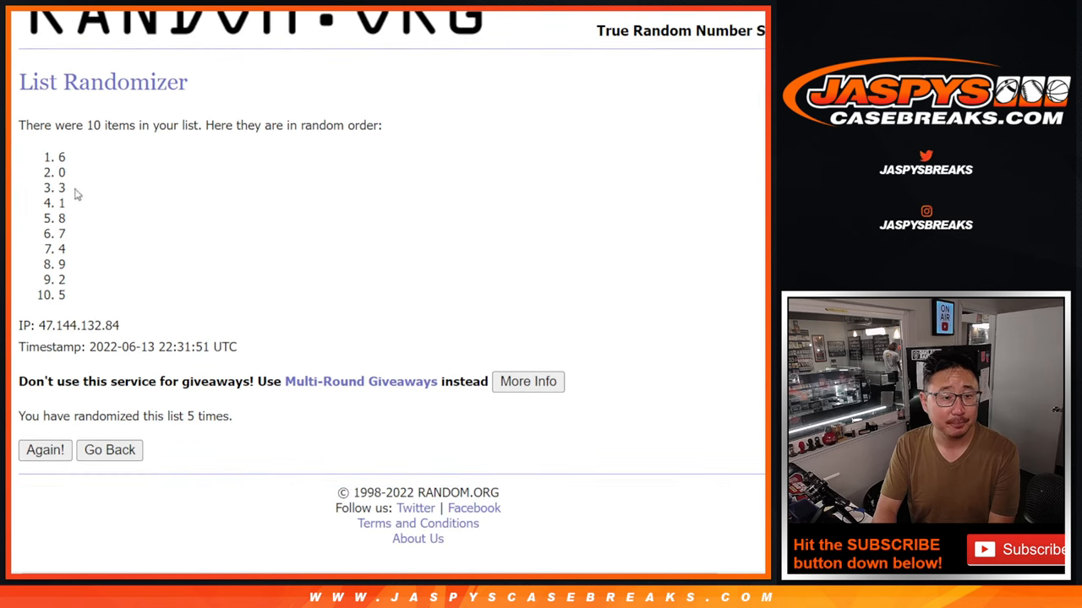
{"action": "left_click_drag", "start_coordinate": [61, 156], "coordinate": [60, 294]}
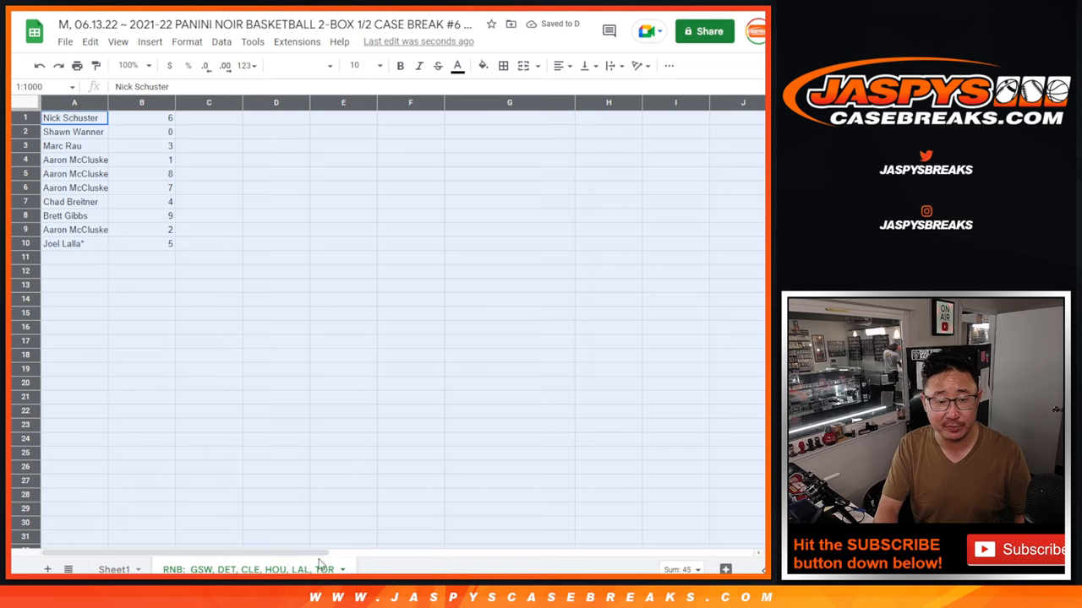
- Set font size 14, zoom to 150% and widen column A to fit the full names
{"action": "left_click", "coordinate": [355, 64]}
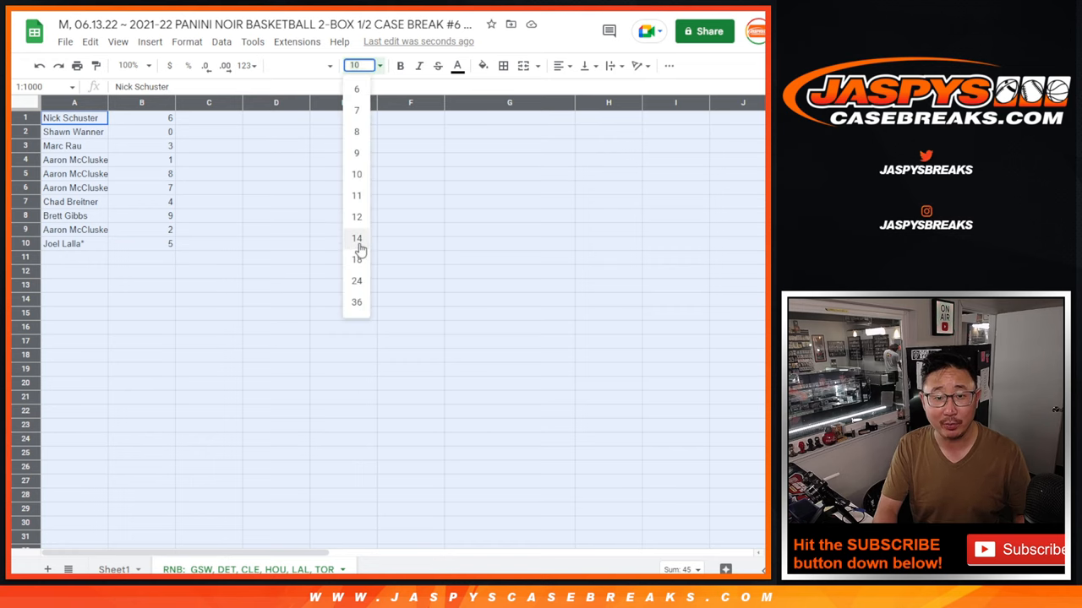
{"action": "left_click", "coordinate": [356, 237]}
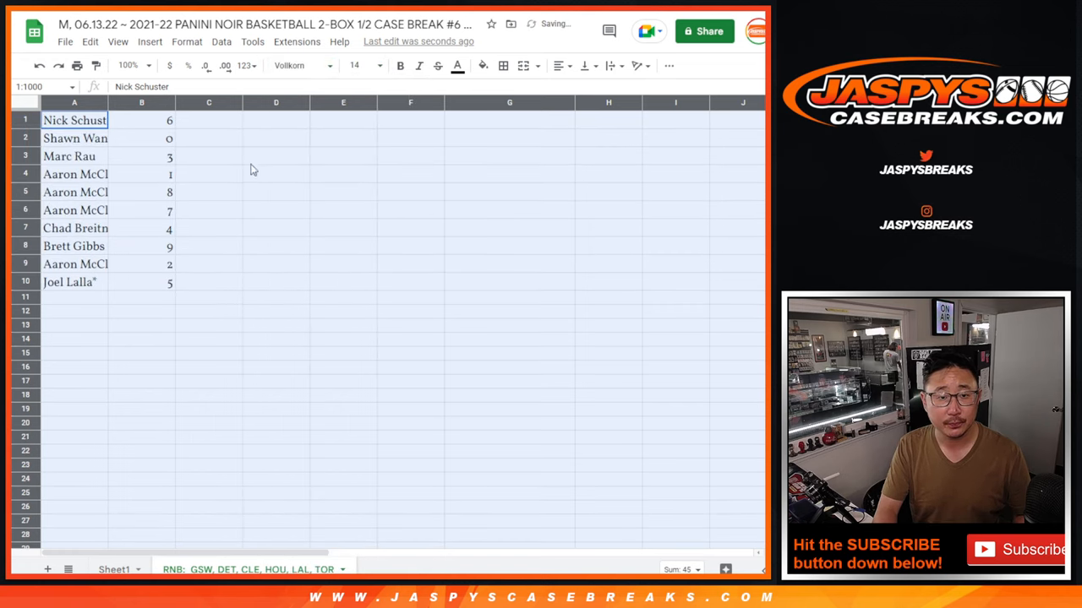
{"action": "left_click", "coordinate": [128, 64]}
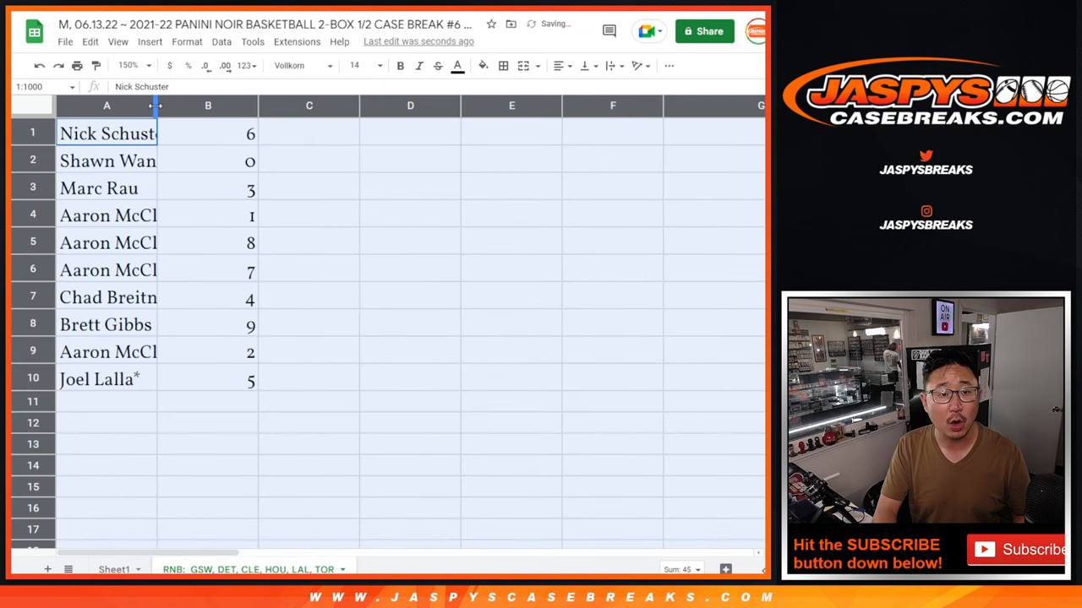
{"action": "left_click_drag", "start_coordinate": [156, 105], "coordinate": [230, 104]}
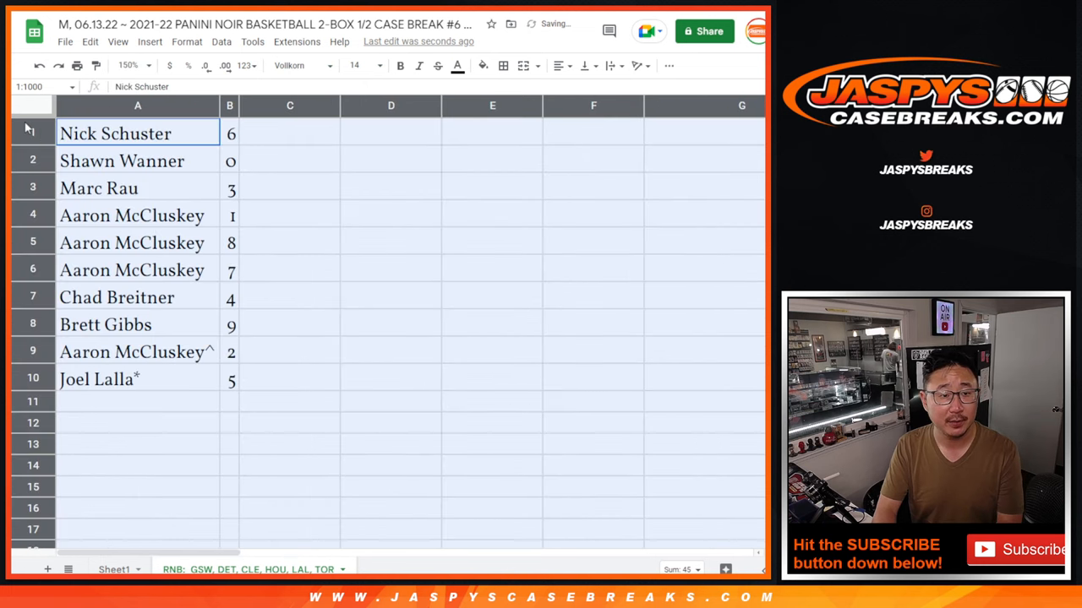
{"action": "left_click", "coordinate": [122, 161]}
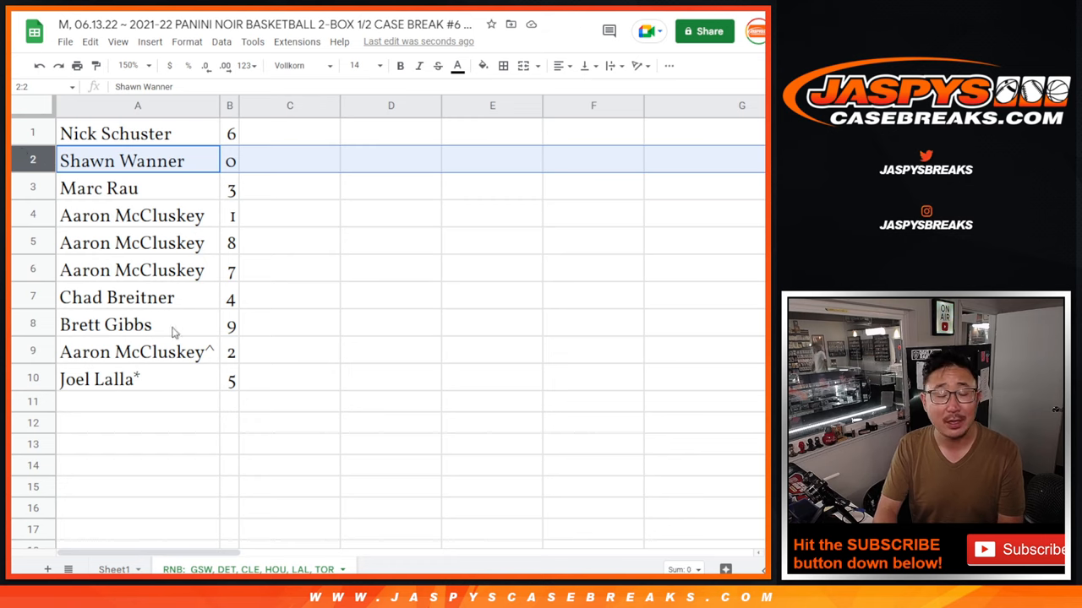
{"action": "left_click", "coordinate": [132, 214]}
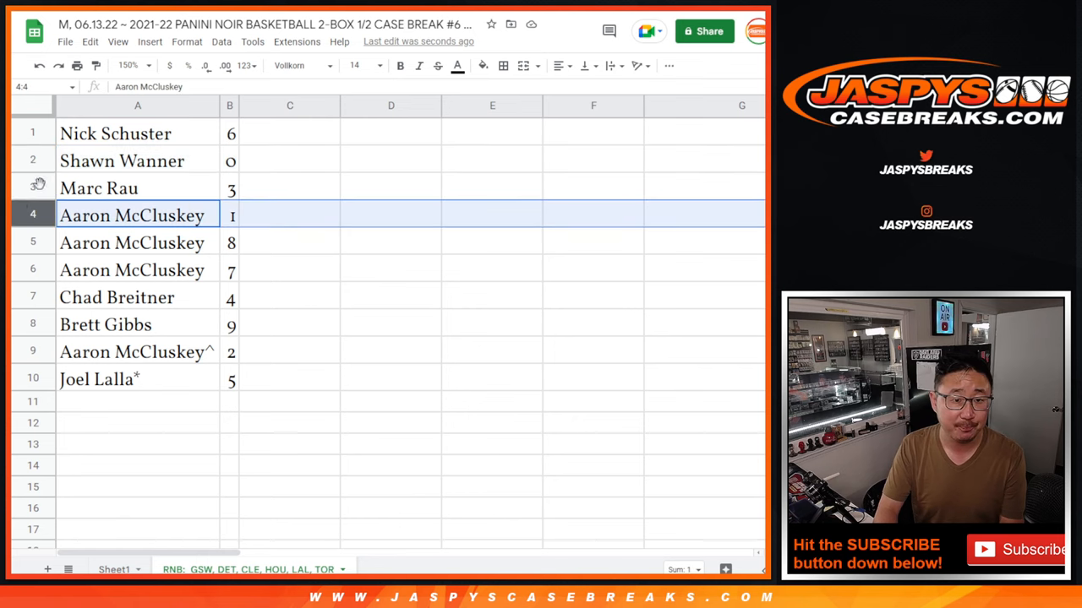
{"action": "left_click", "coordinate": [132, 271]}
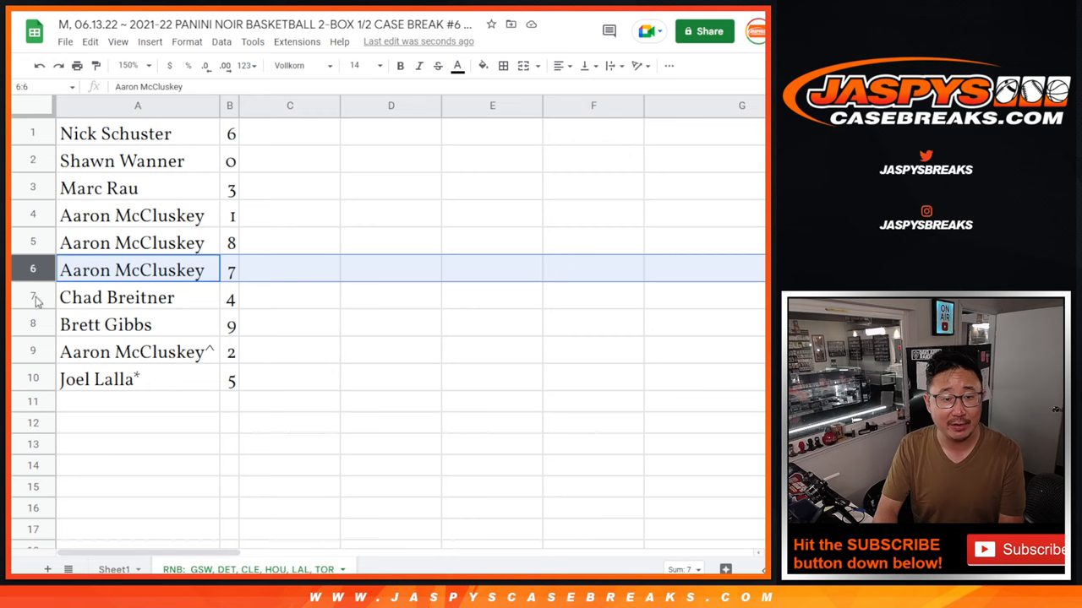
{"action": "left_click", "coordinate": [137, 351]}
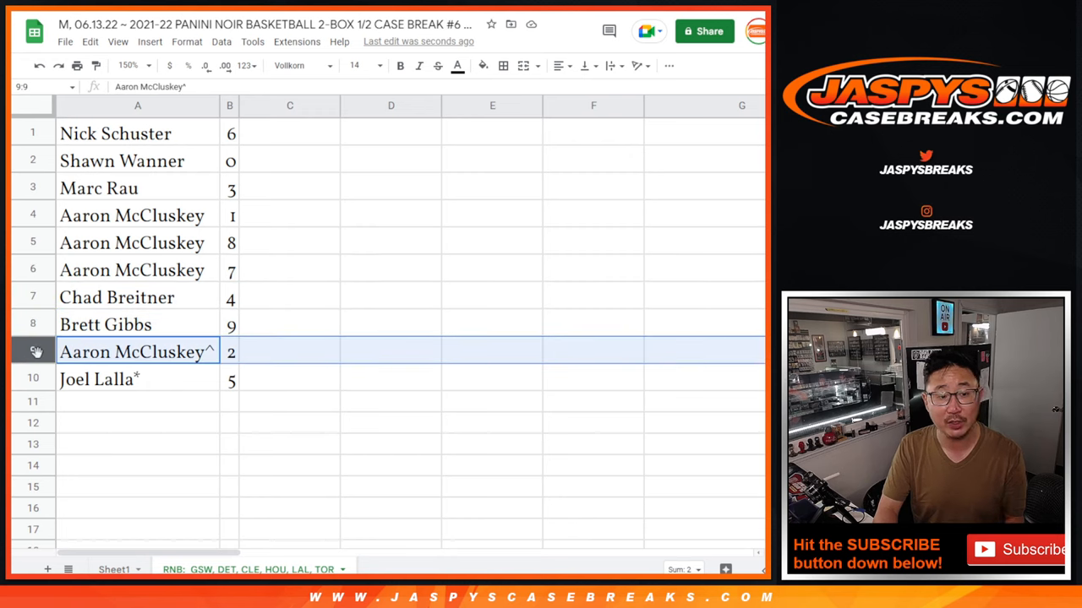
{"action": "left_click", "coordinate": [135, 378]}
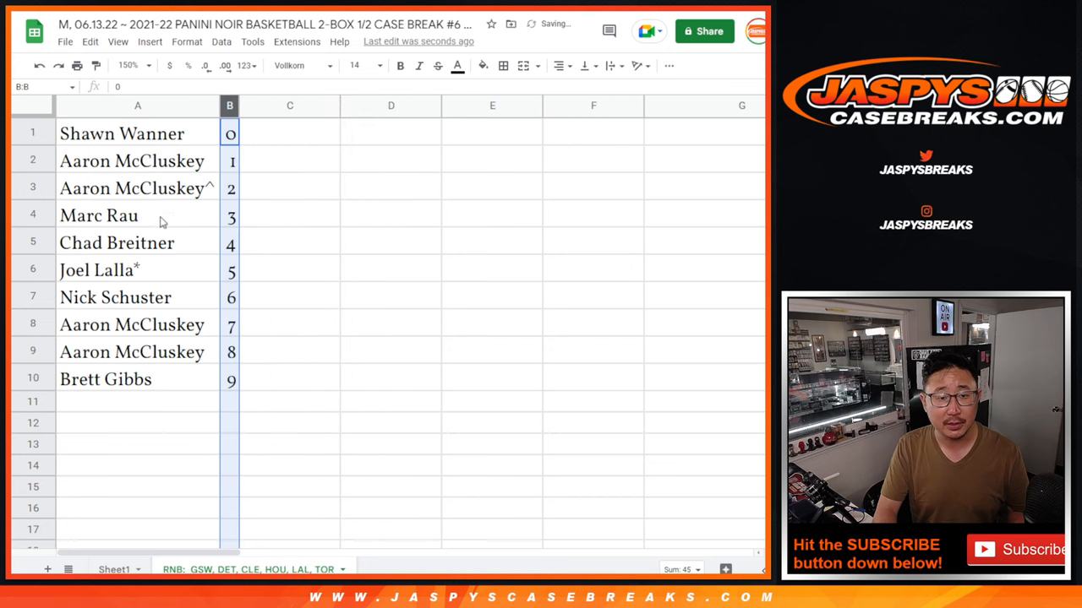
- Apply All borders to the A1:B10 table and centre-align the names in column A
{"action": "left_click", "coordinate": [558, 66]}
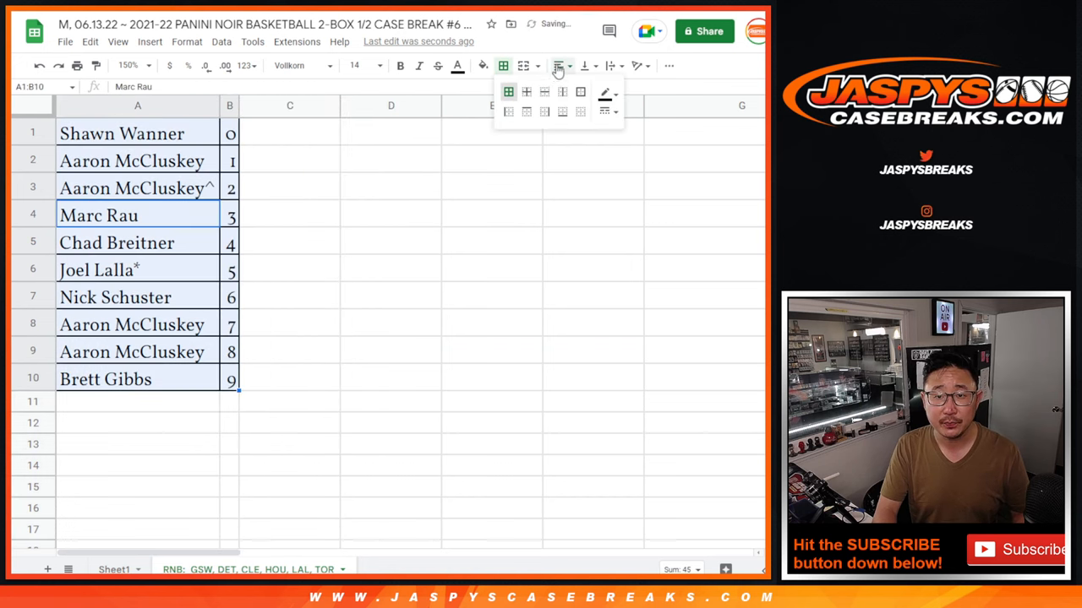
{"action": "left_click", "coordinate": [561, 65]}
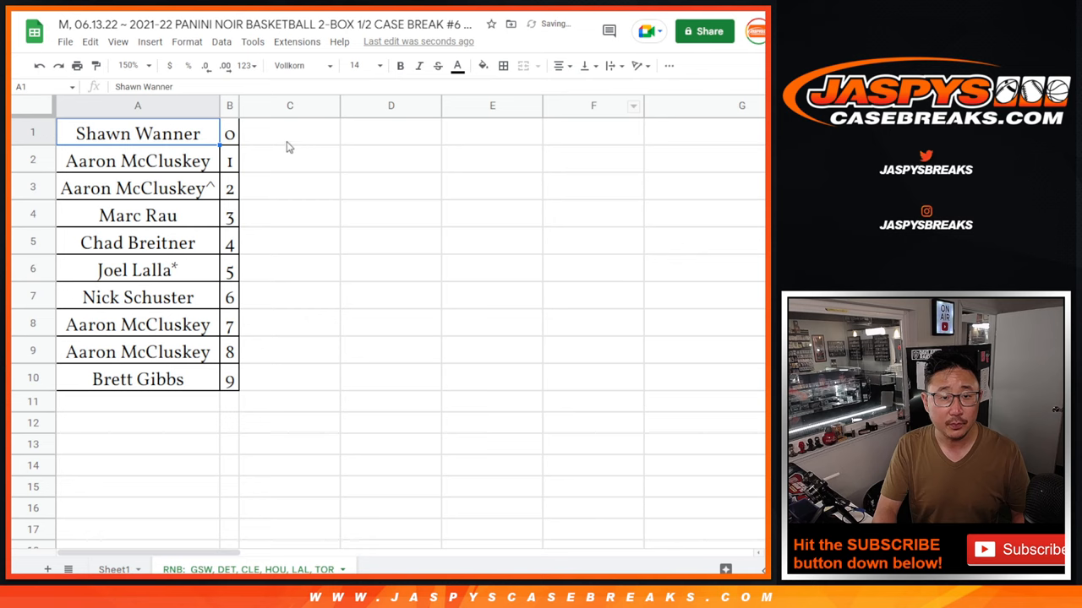
{"action": "left_click", "coordinate": [290, 134]}
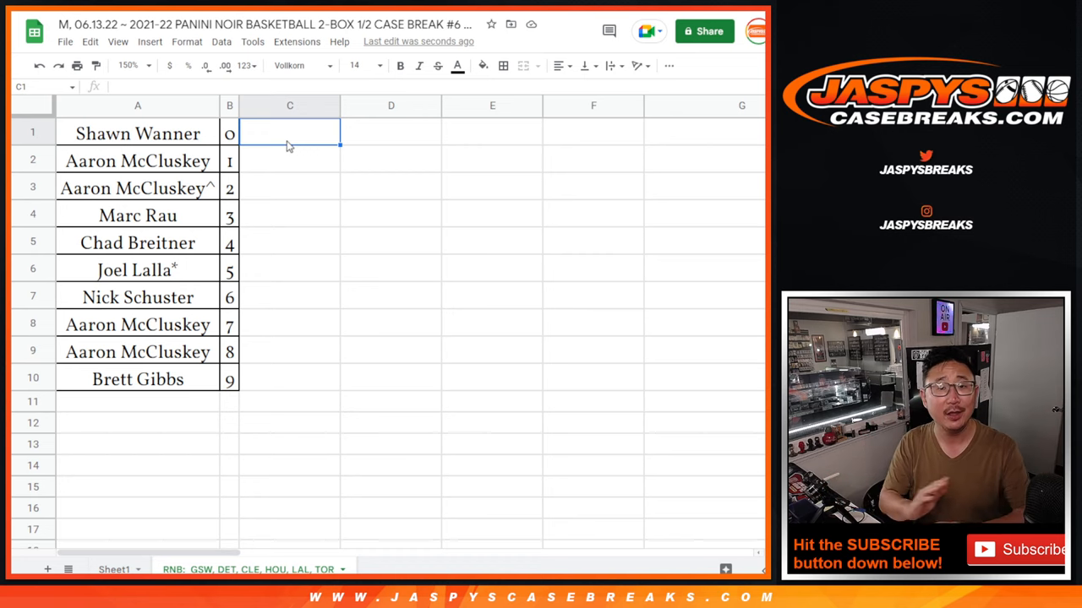
{"action": "mouse_move", "coordinate": [343, 254]}
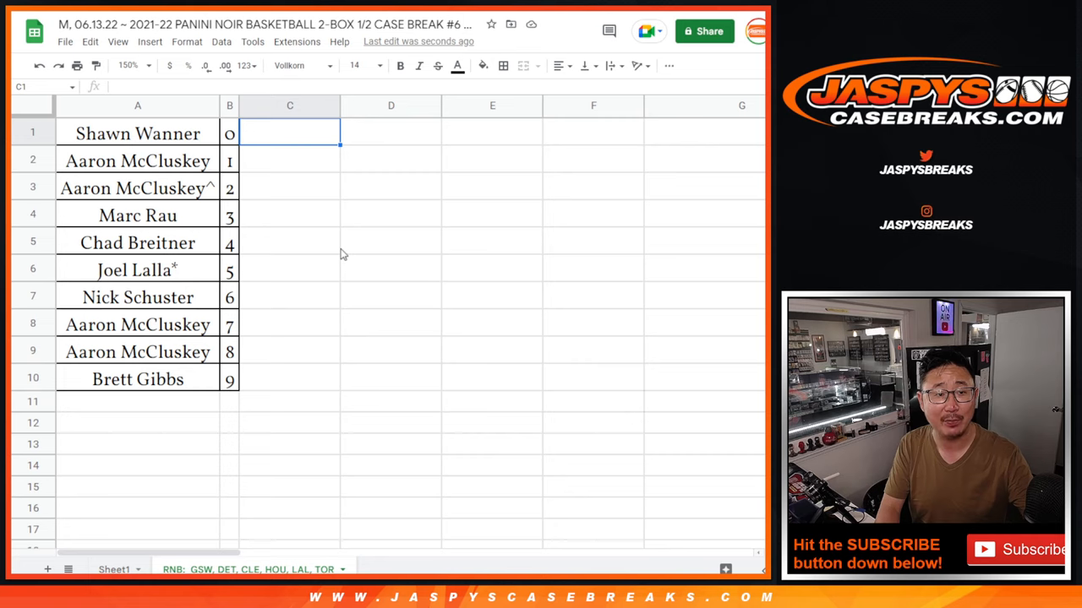